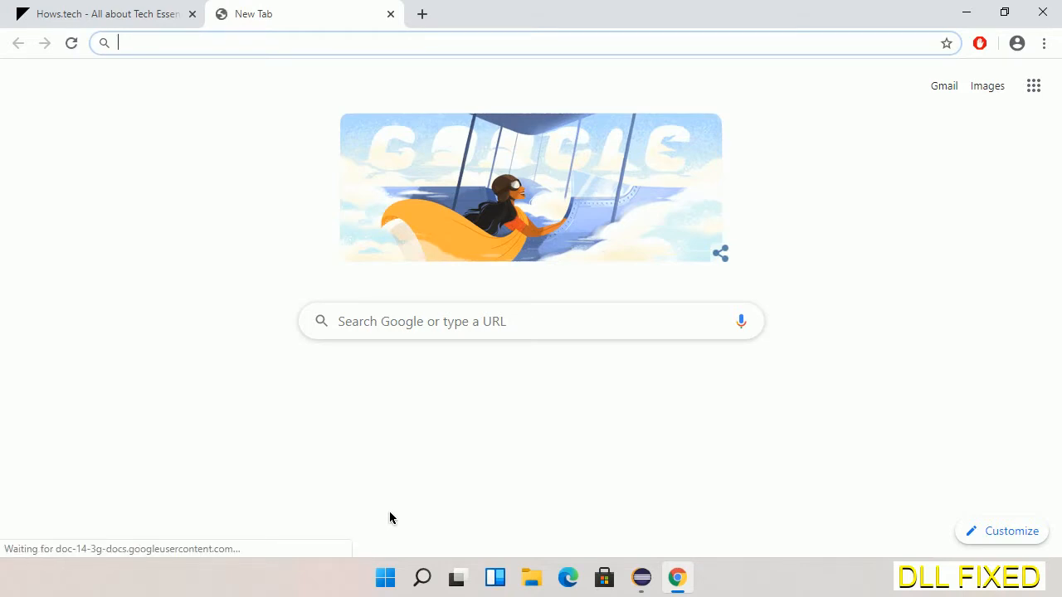
Download shlwapi.dll from Chrome, save it under its default name, and open its folder
left_click(390, 500)
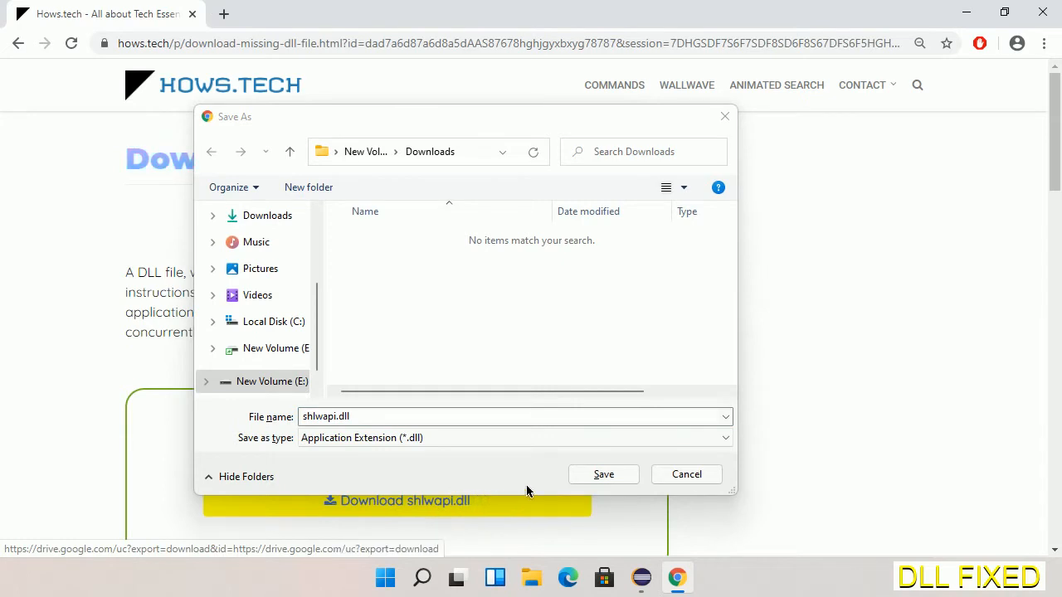
left_click(604, 475)
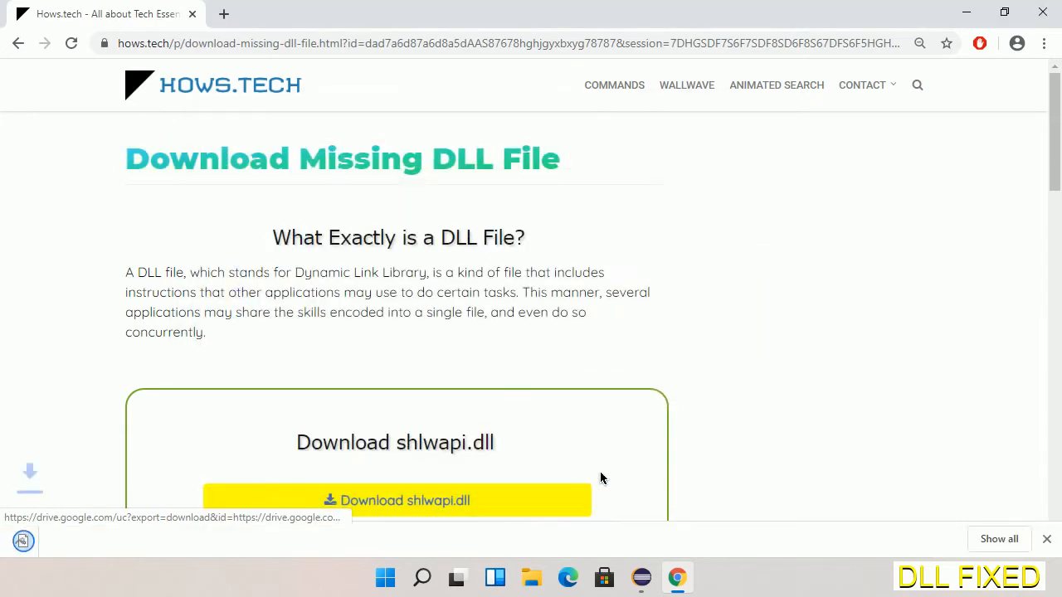
left_click(397, 500)
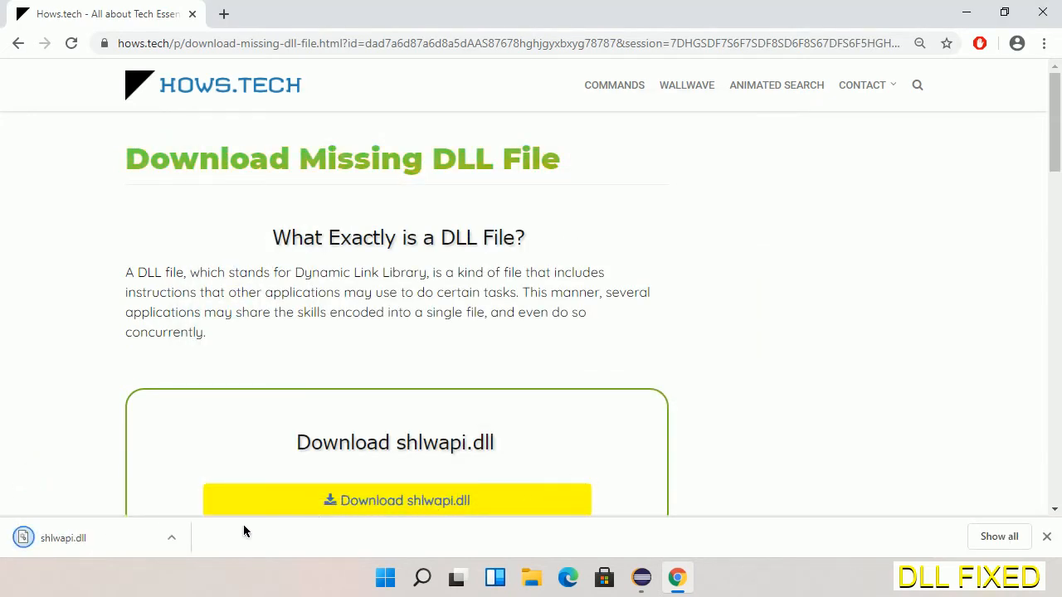
left_click(171, 539)
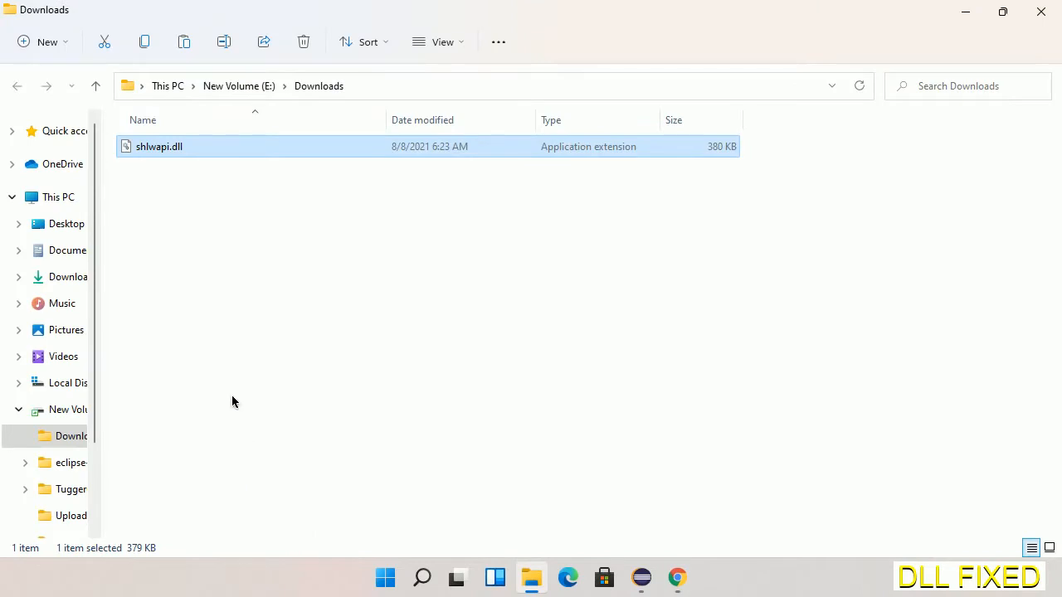
mouse_move(158, 146)
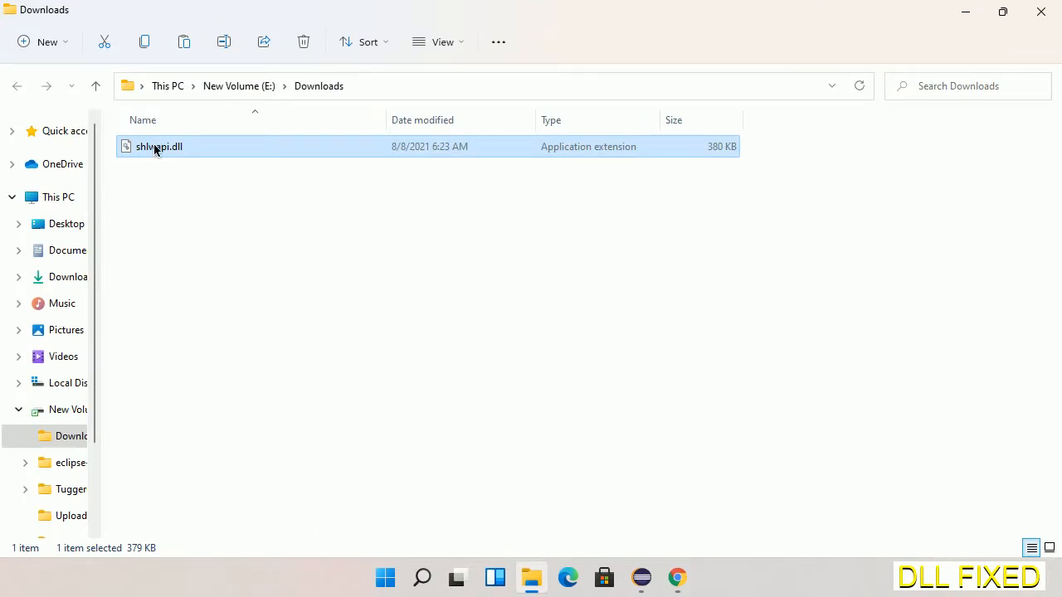
Copy shlwapi.dll from the Downloads folder through its right-click menu
right_click(155, 146)
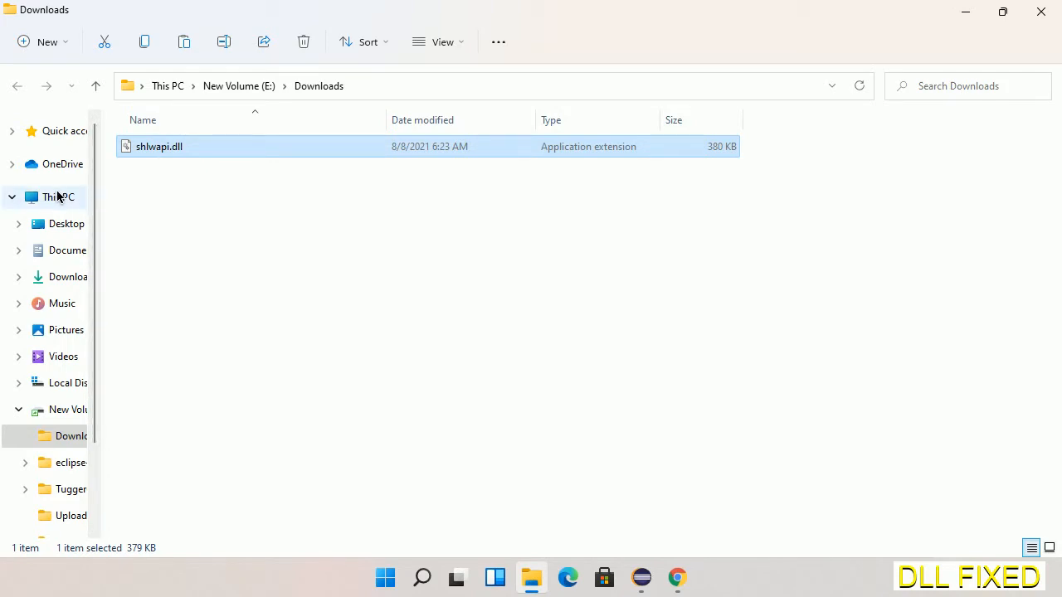
Go to This PC > C: > Windows > System32, paste shlwapi.dll, and grant administrator permission
left_click(55, 197)
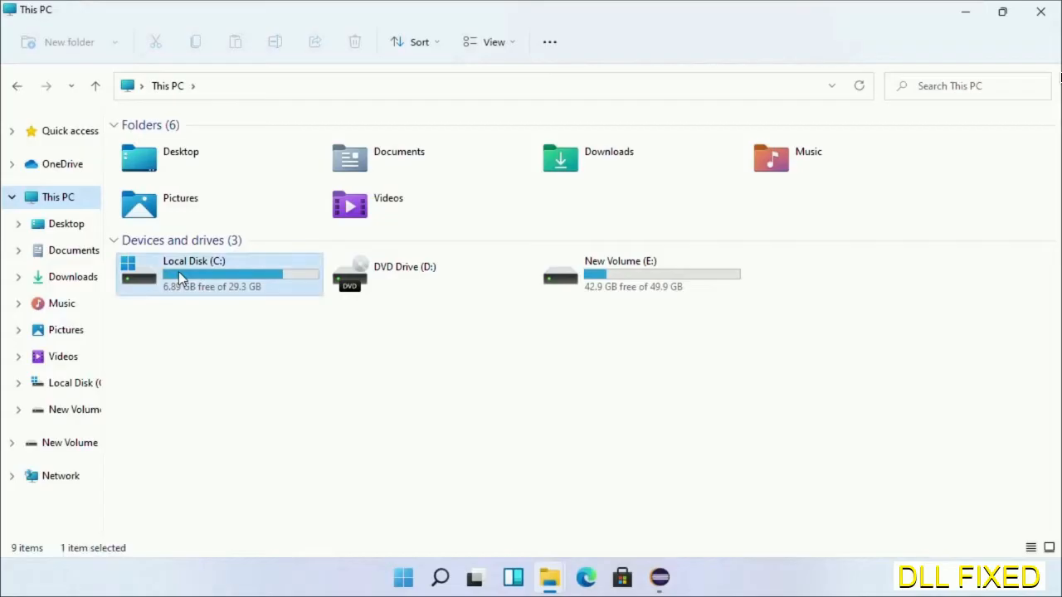
double_click(193, 274)
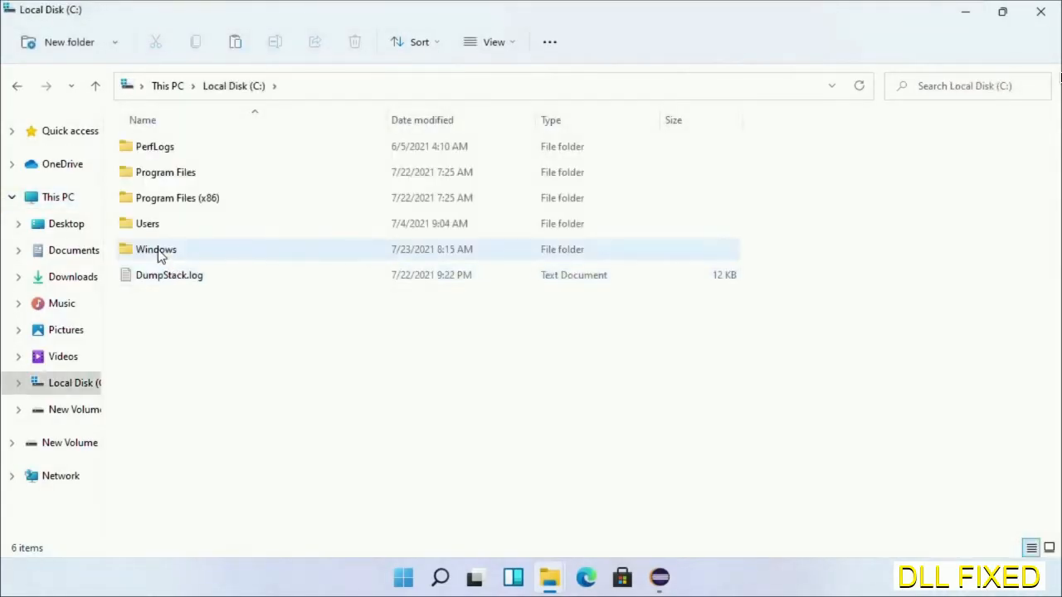
double_click(156, 248)
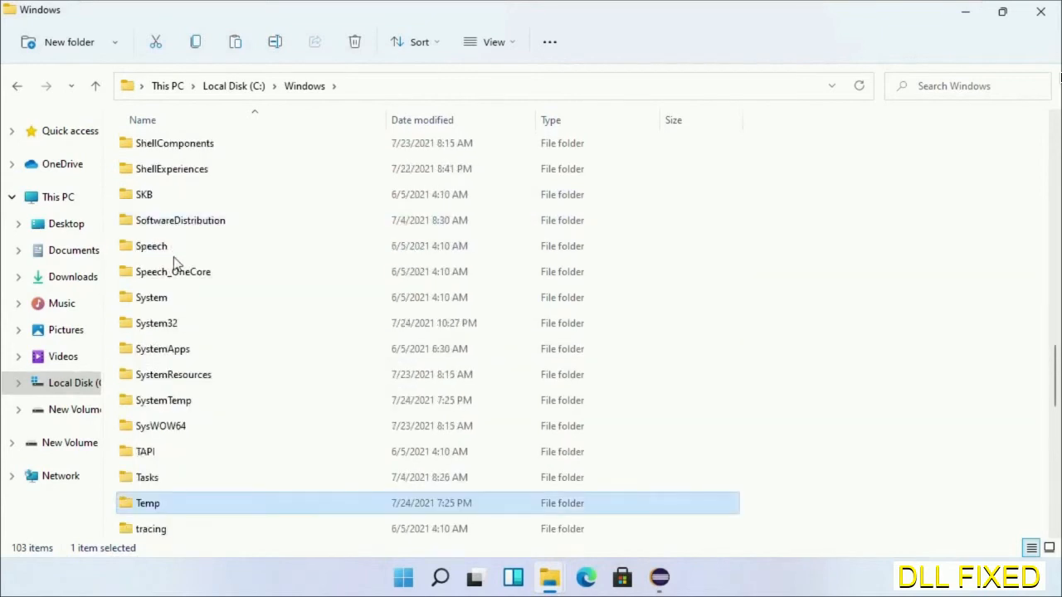
double_click(157, 324)
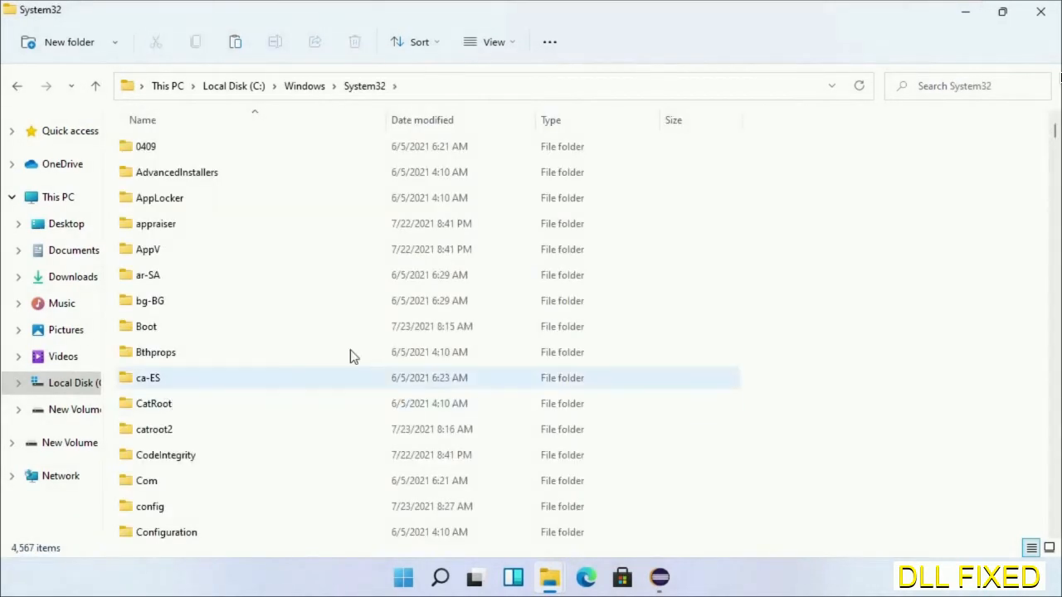
right_click(765, 176)
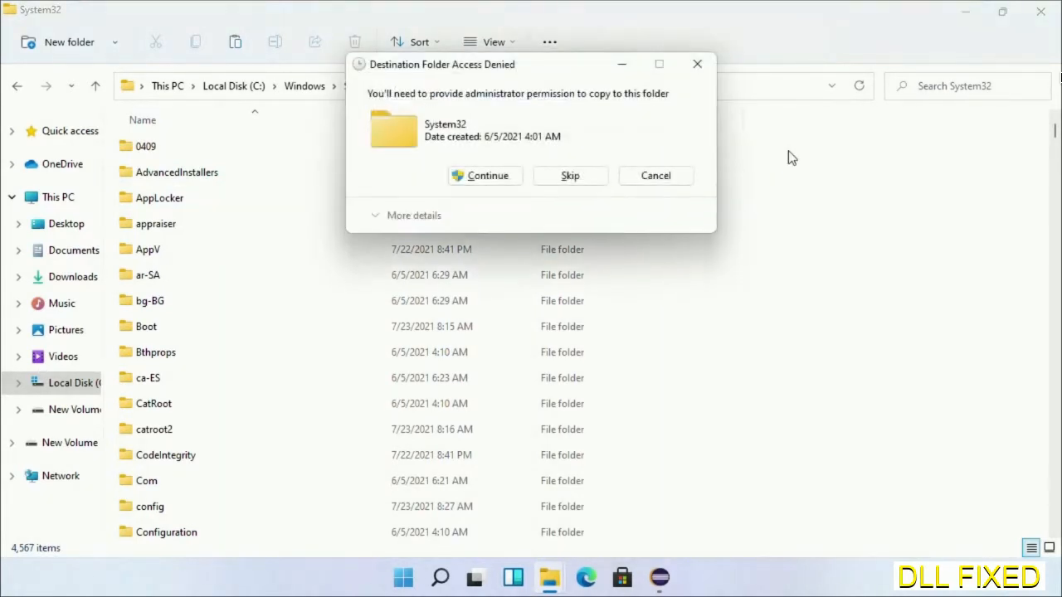
mouse_move(485, 176)
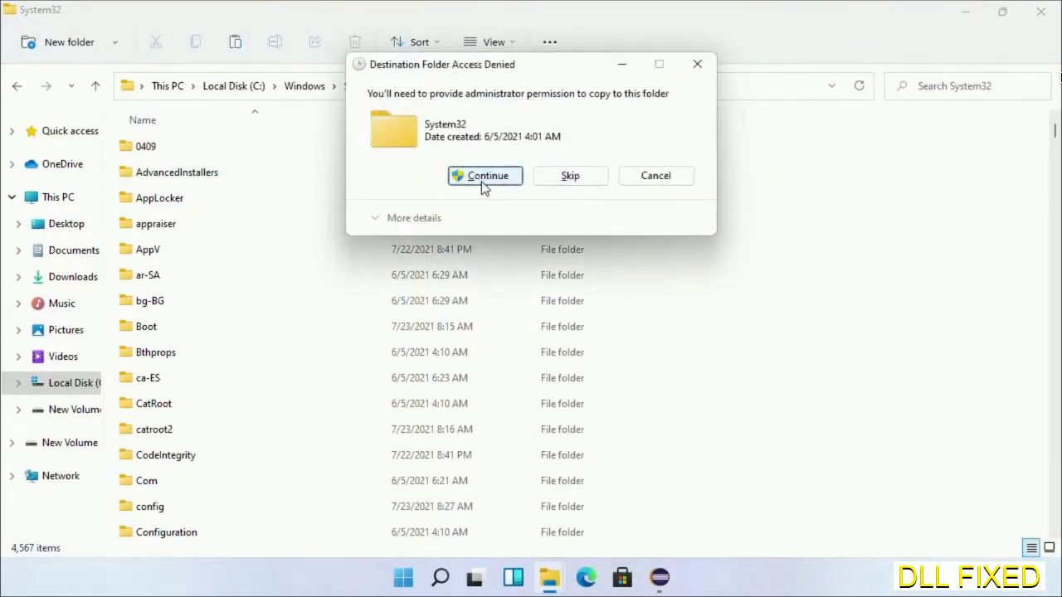
left_click(486, 175)
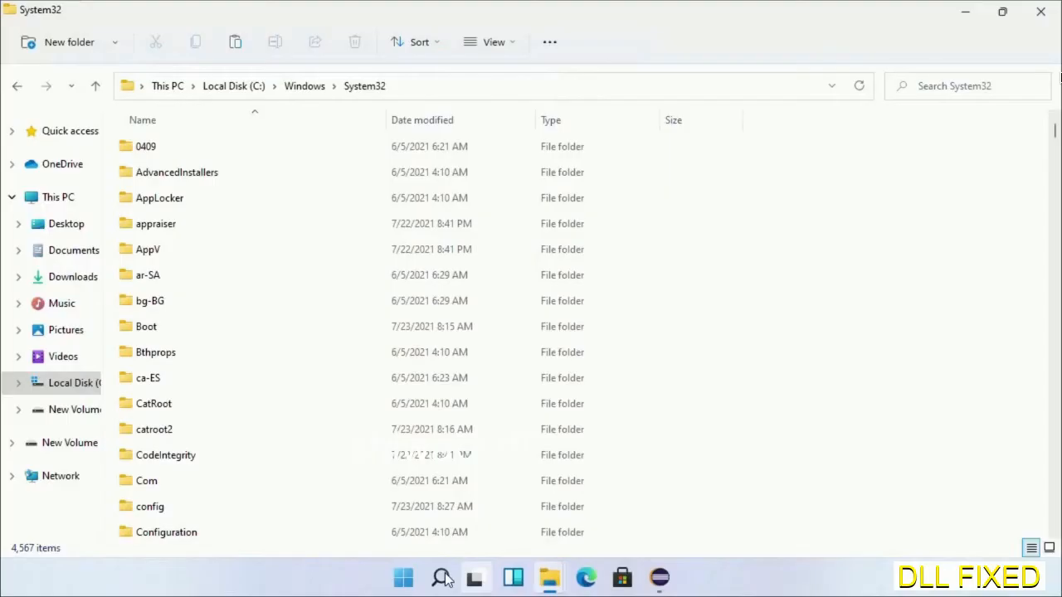
Launch Task Manager as administrator from search and open File > Run new task
type("task")
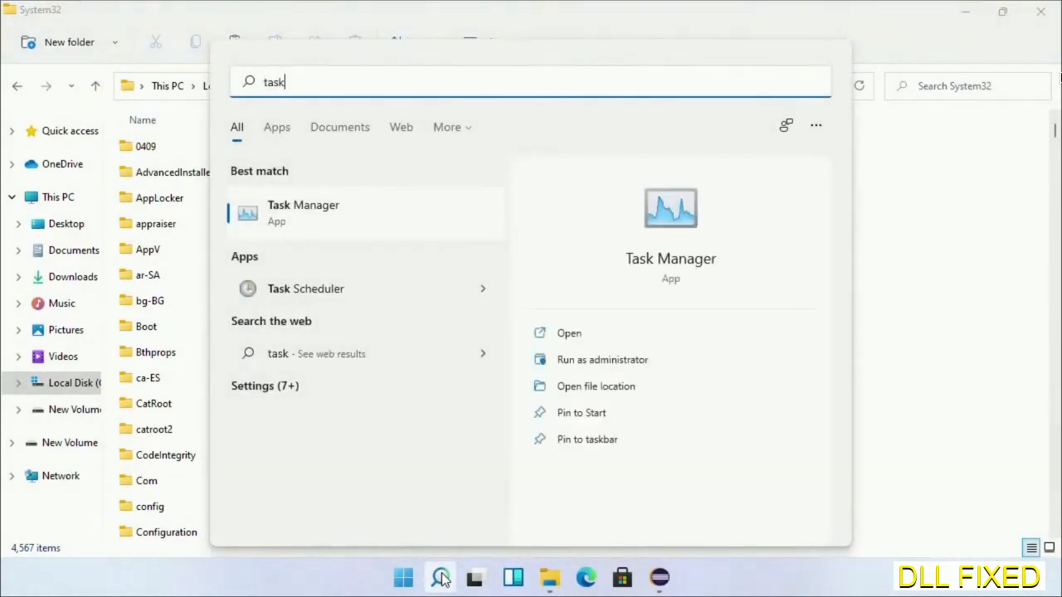
right_click(303, 211)
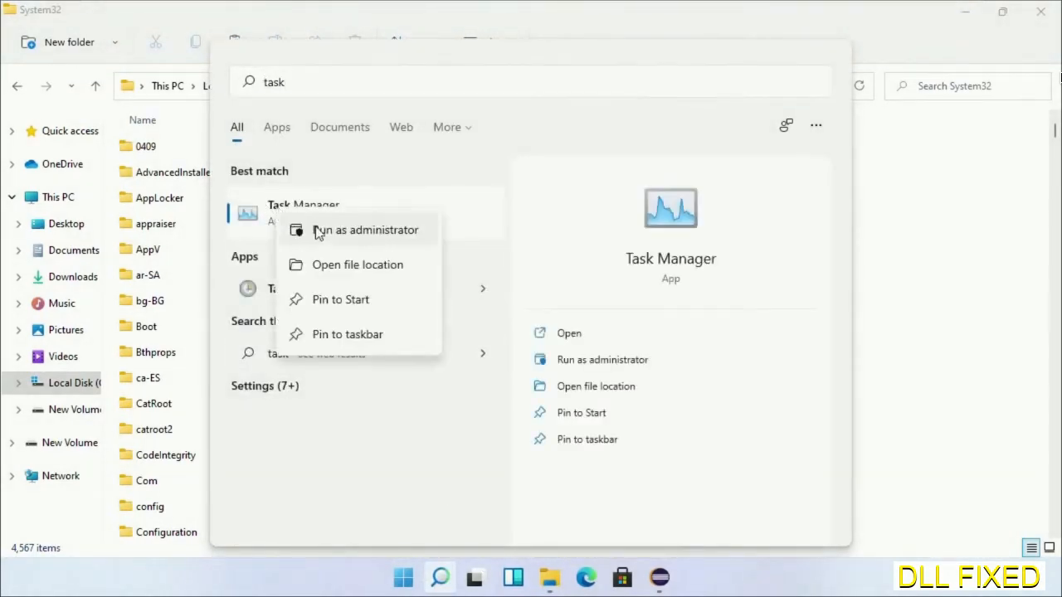
left_click(366, 230)
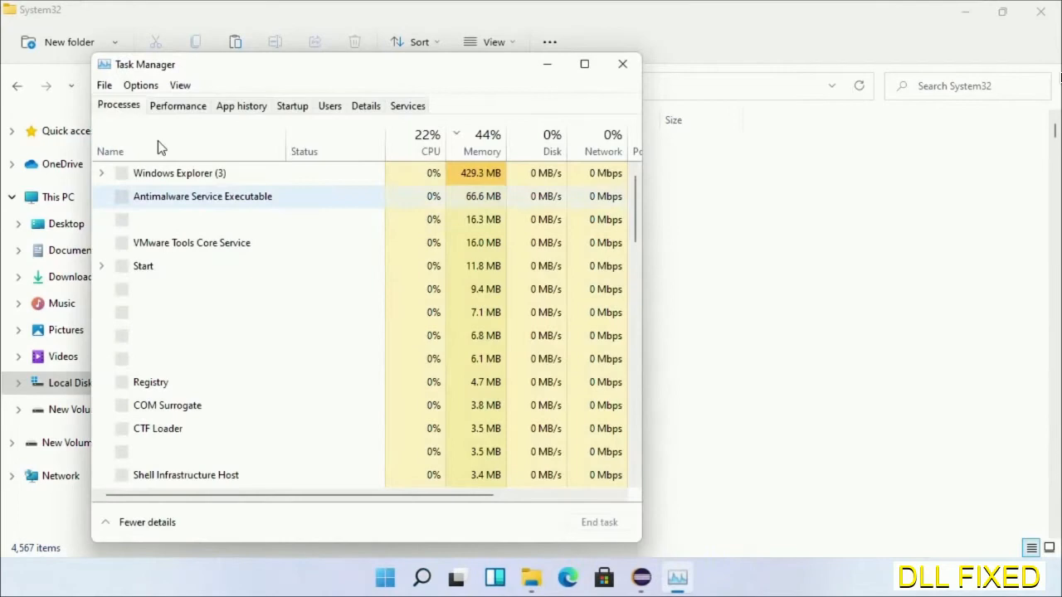
left_click(103, 84)
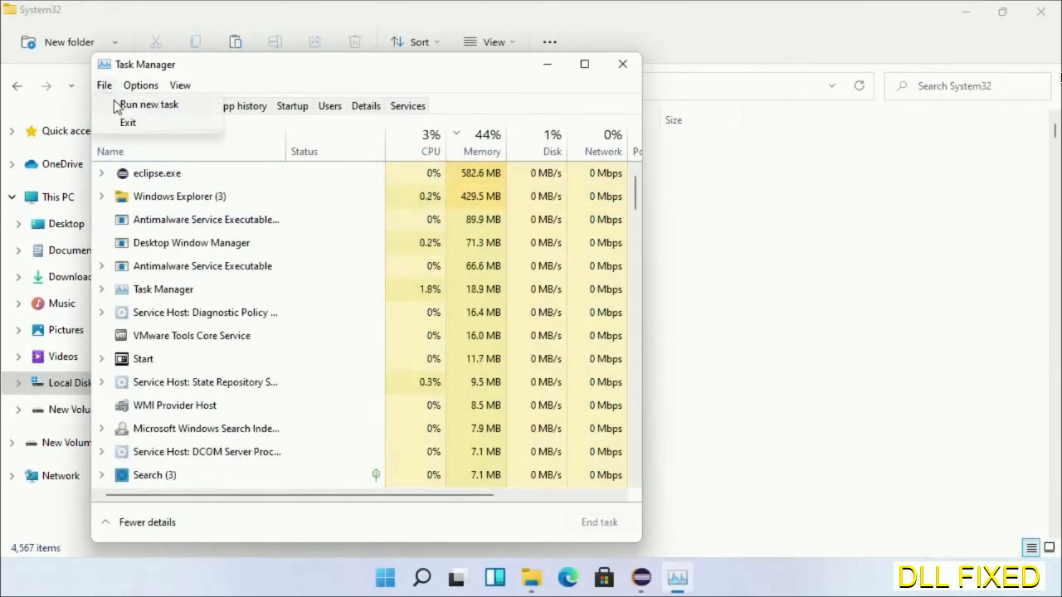
left_click(149, 103)
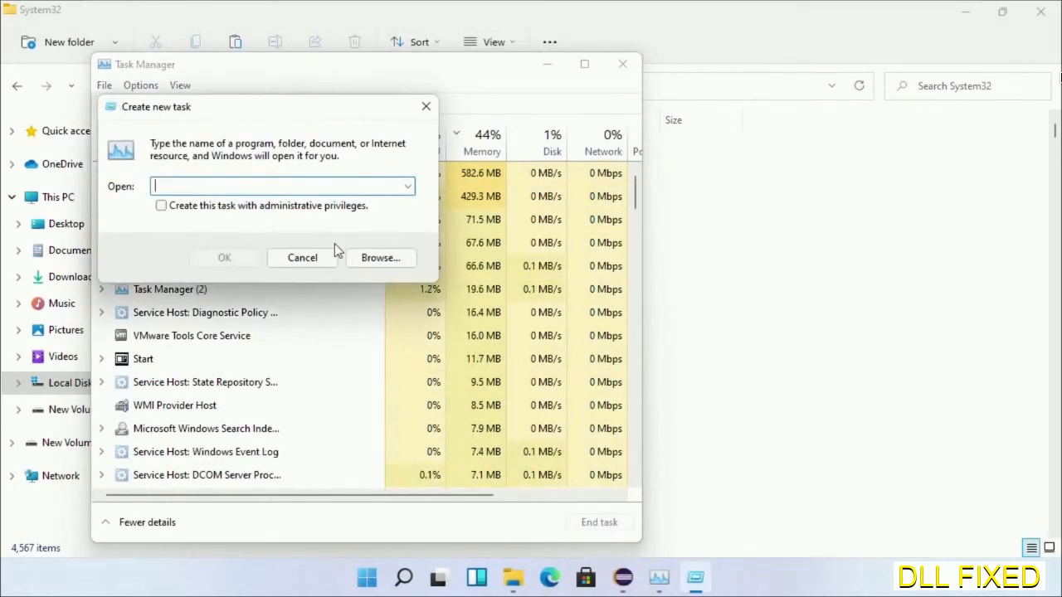
Browse to C:\Windows\System32, select cmd.exe, and run it with administrative privileges
left_click(380, 257)
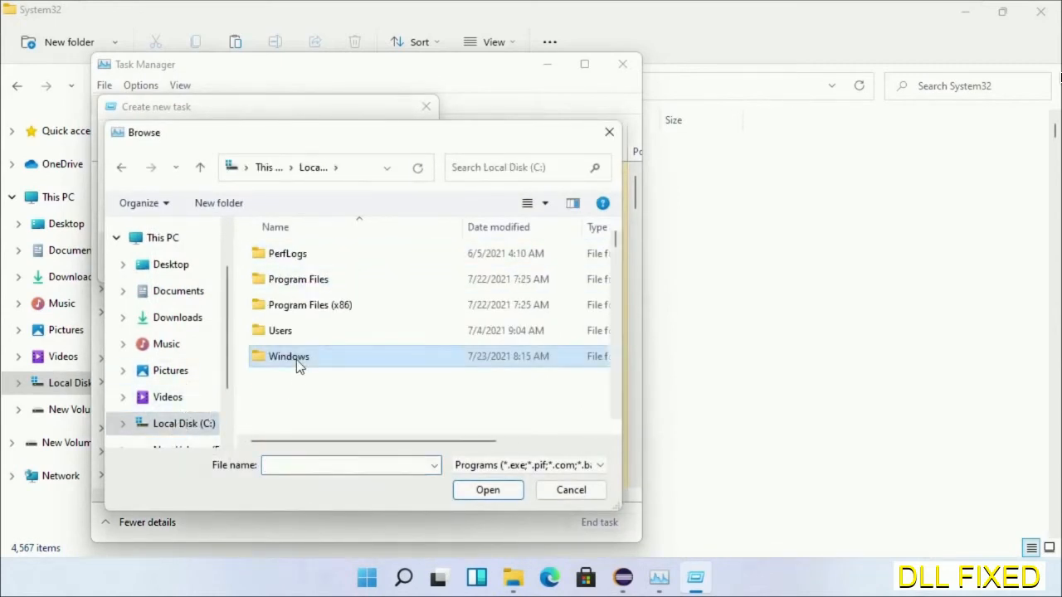
double_click(288, 356)
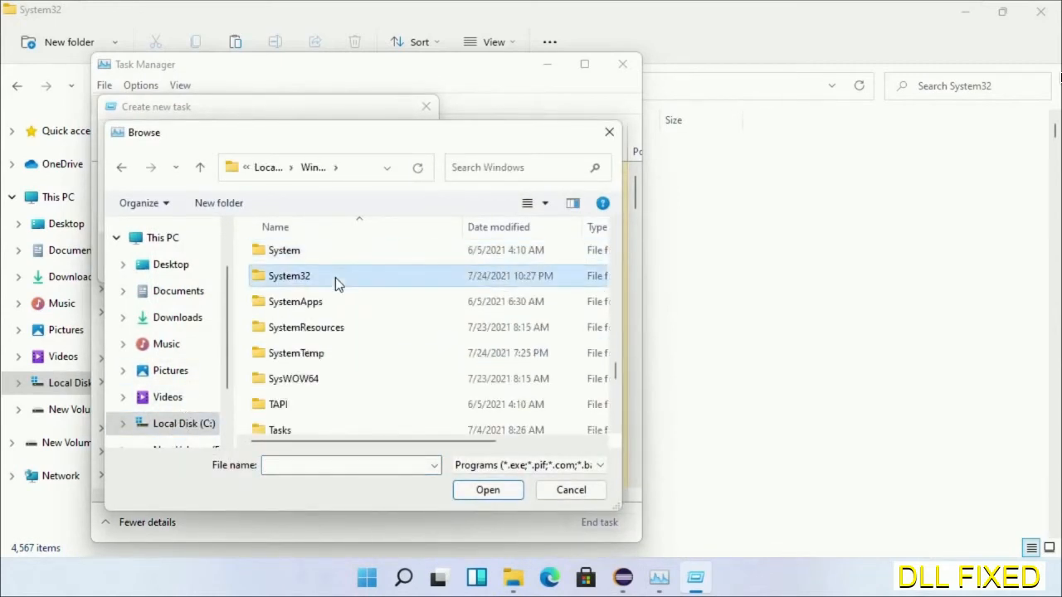
double_click(289, 275)
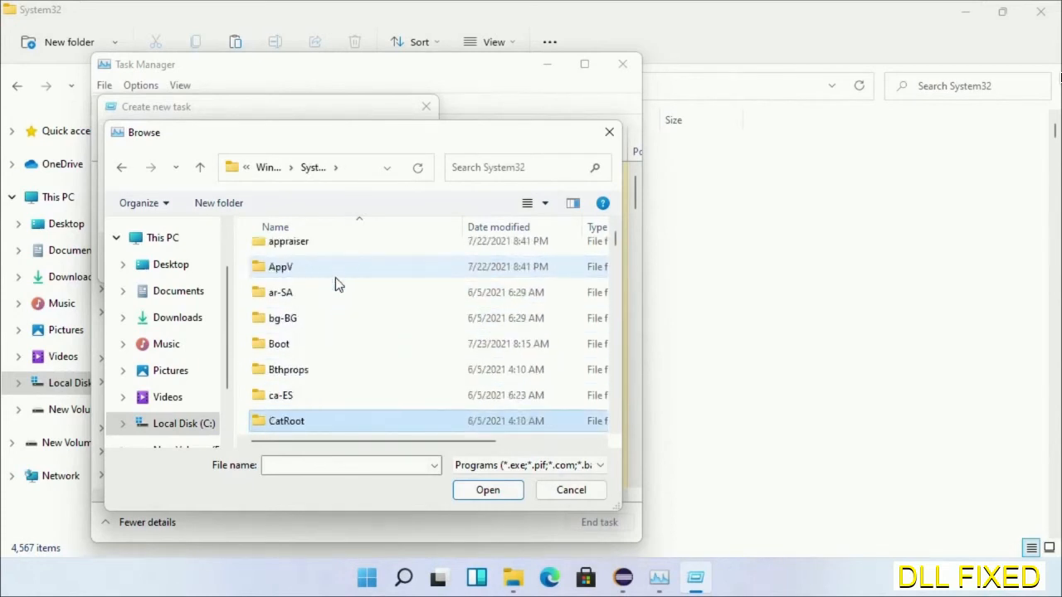
scroll("down", 3)
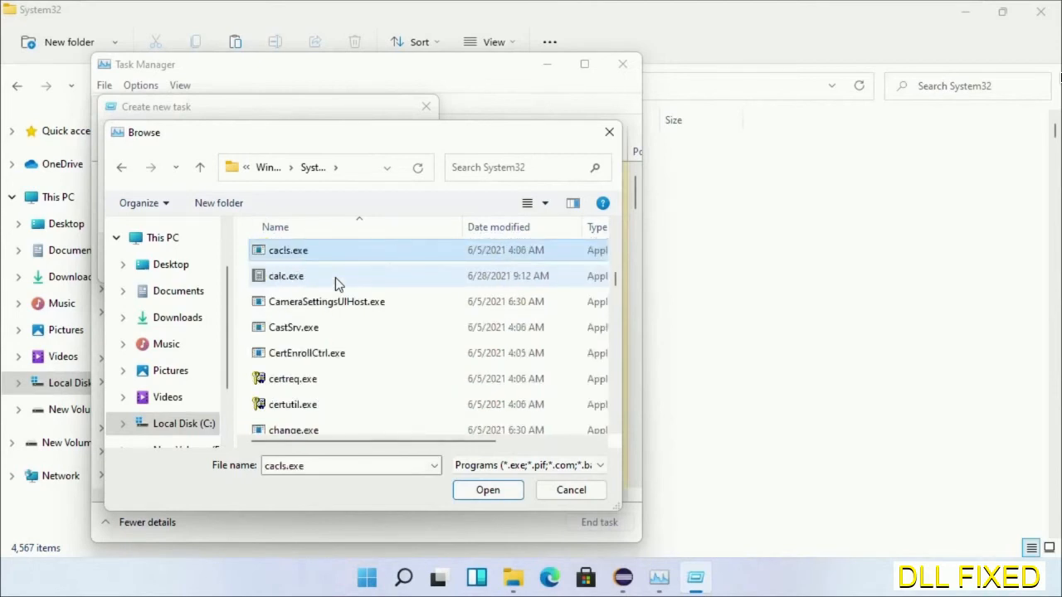
mouse_move(336, 320)
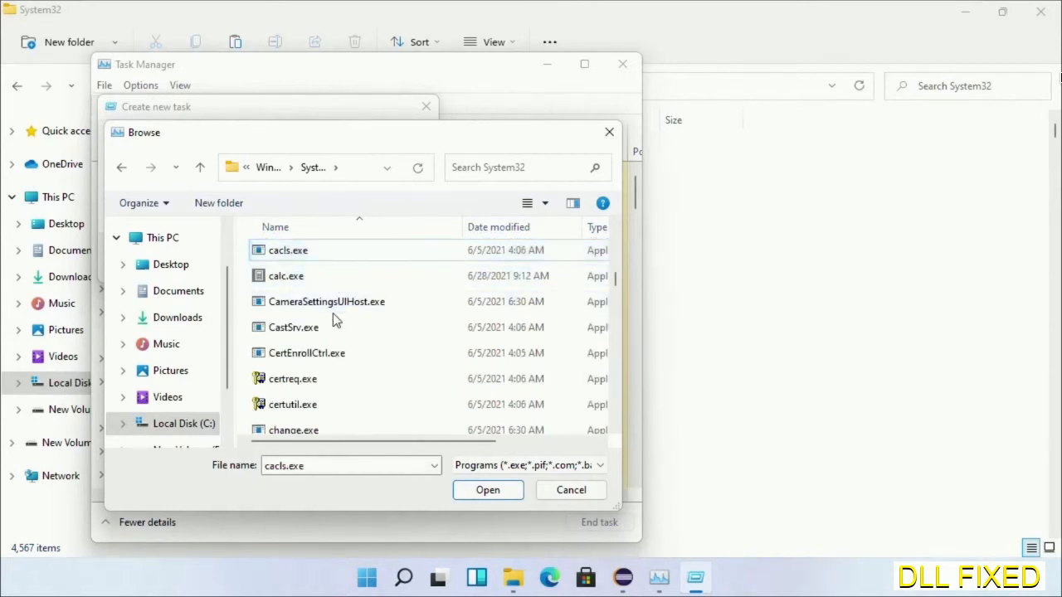
type("cmd.exe")
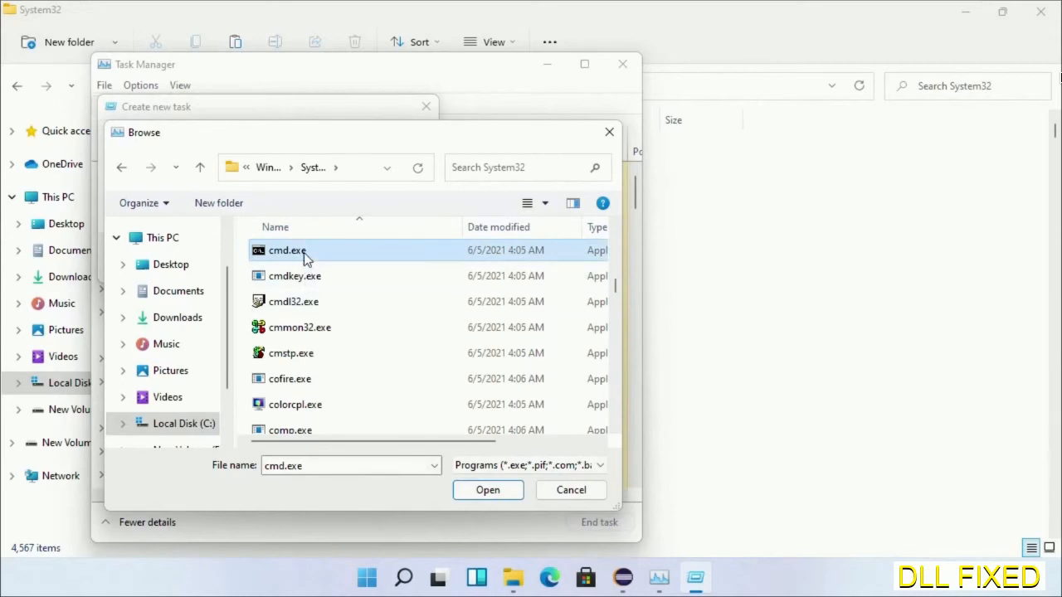
left_click(488, 490)
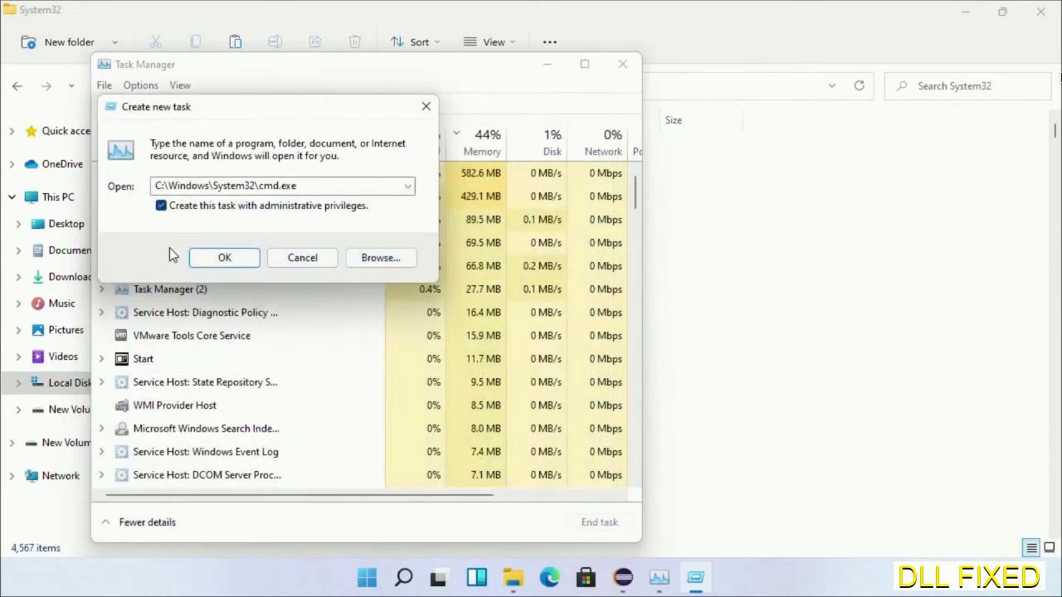
left_click(224, 257)
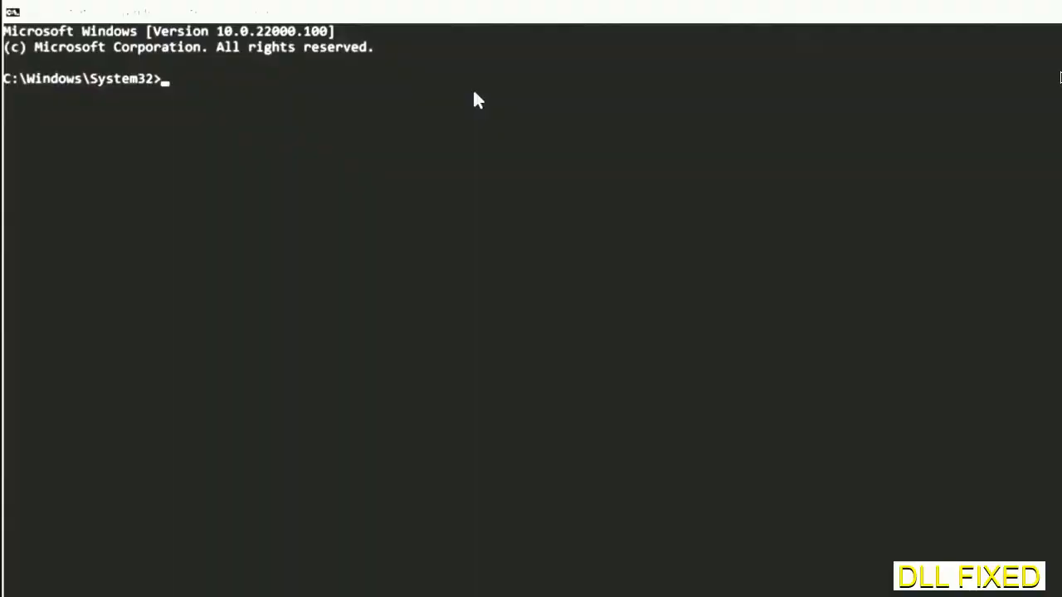
Run chkdsk c: /f /r, answer Y to schedule it at restart, and start typing sfc
type("chkdsk c /f /r")
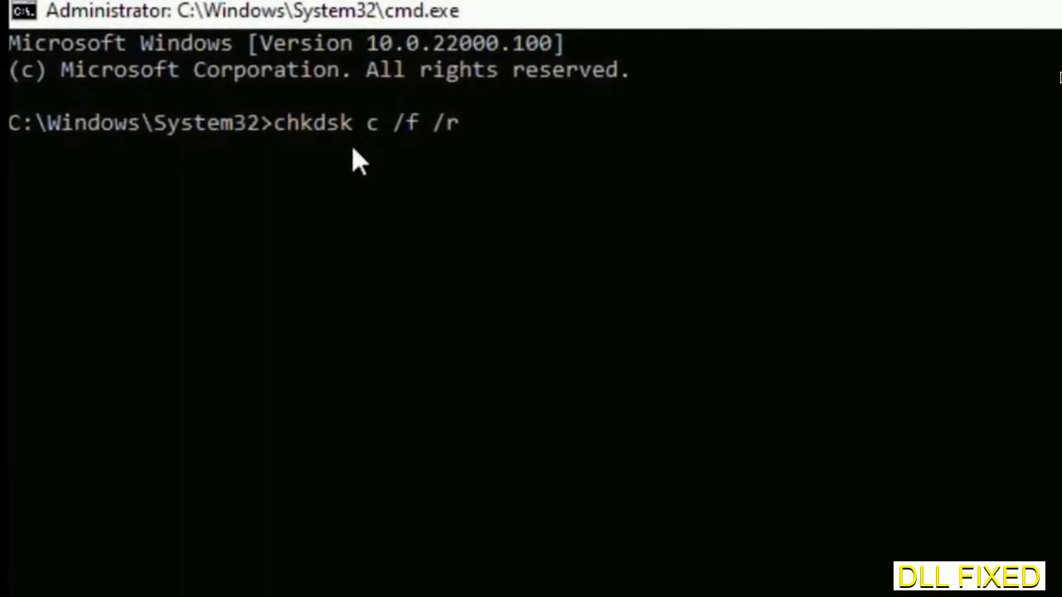
type(":")
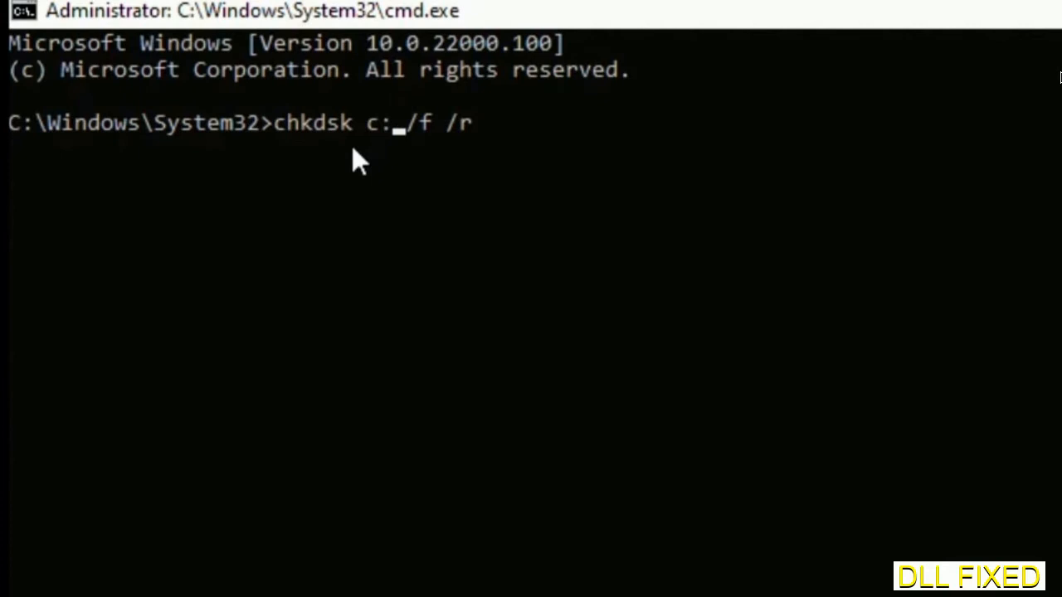
key("Enter")
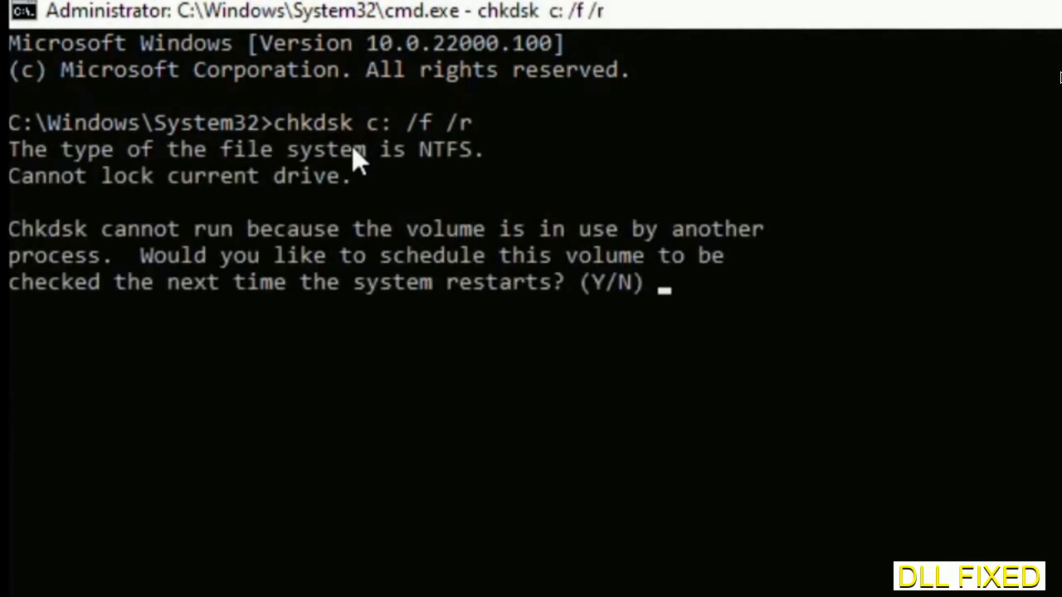
type("Y")
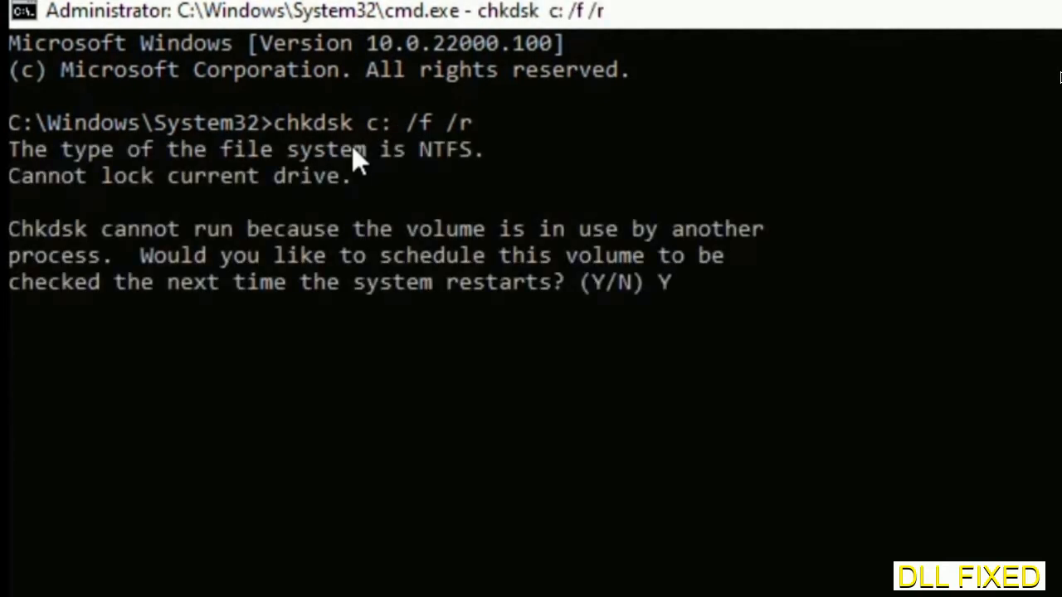
key("enter")
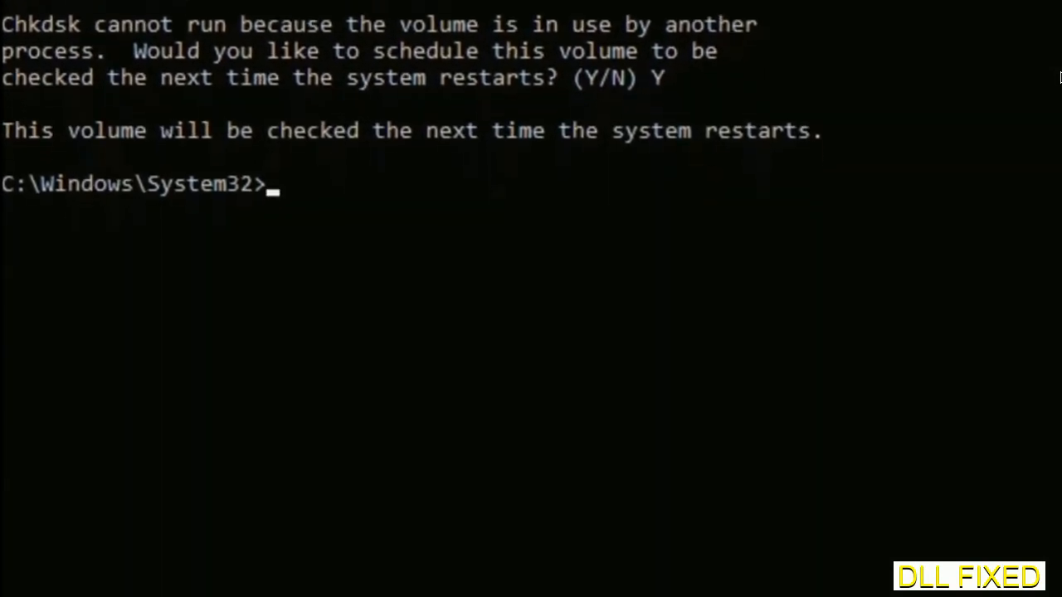
type("sfc")
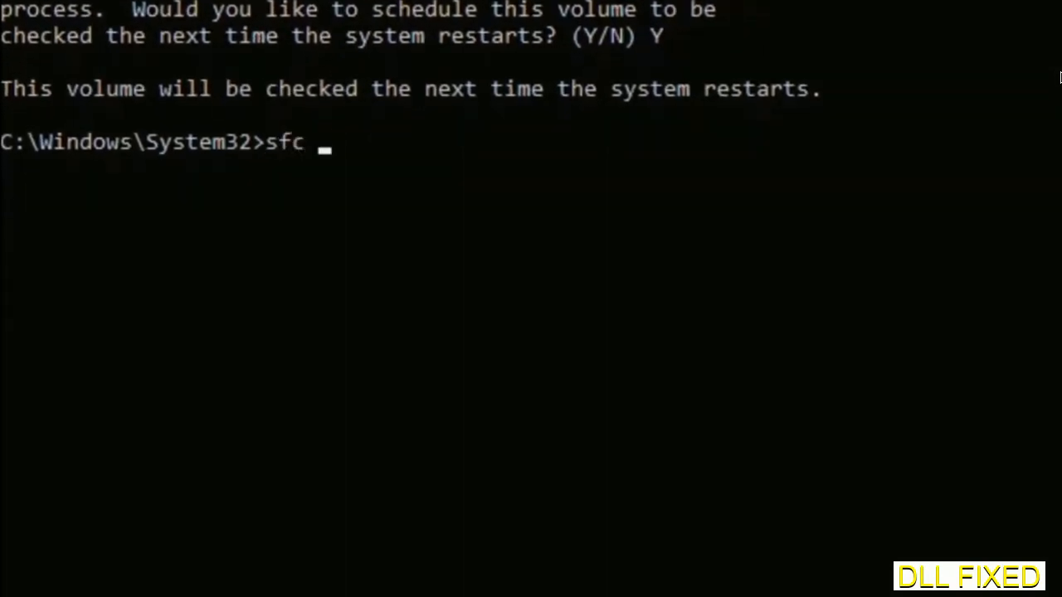
Finish entering sfc /scannow to start the system file scan
type("/scanno")
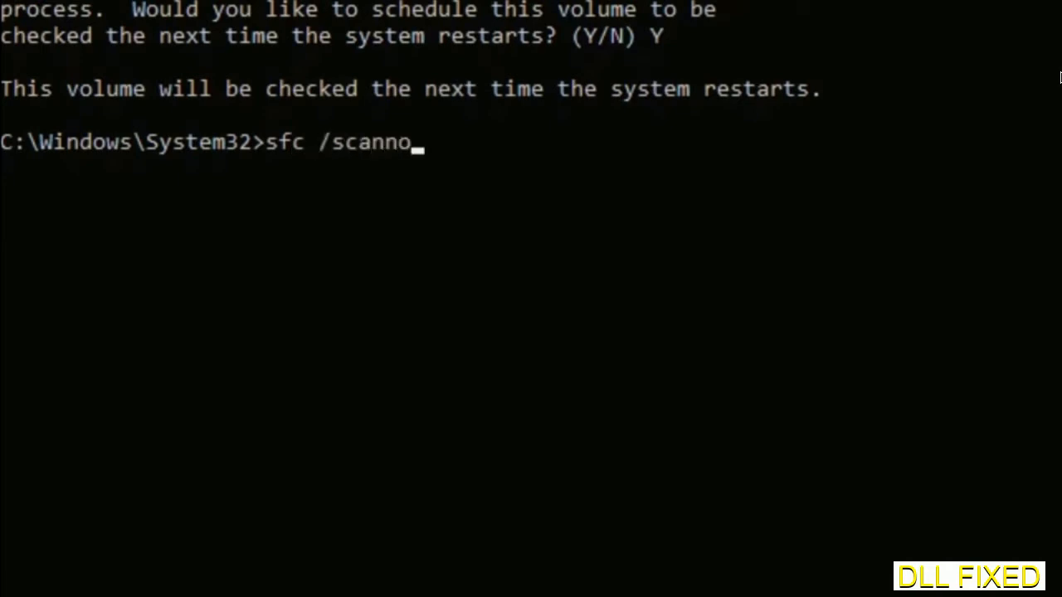
type("w")
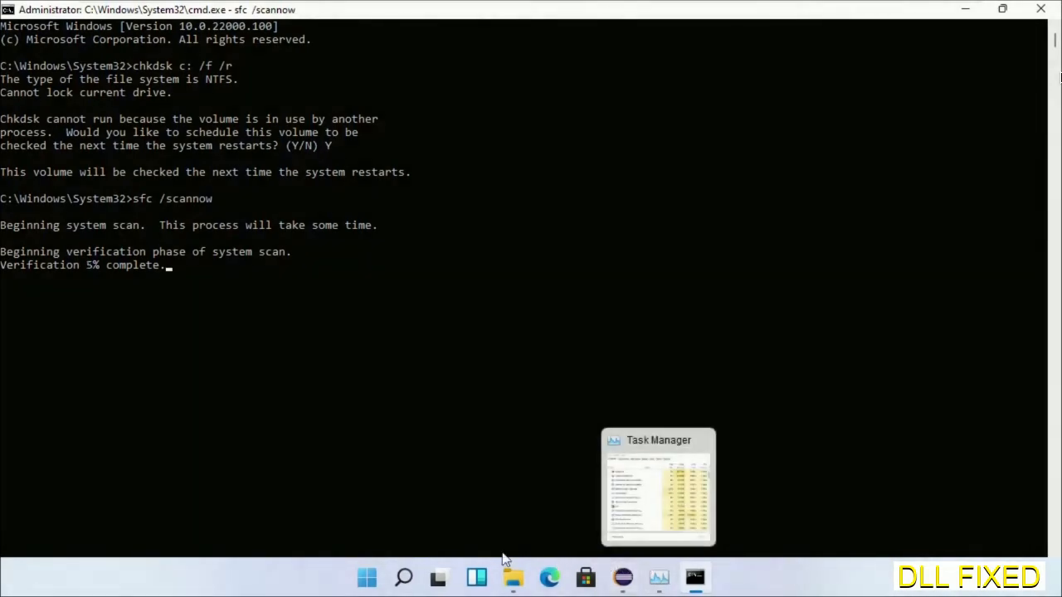
Return to Task Manager and run another new task as an administrator Command Prompt
left_click(658, 578)
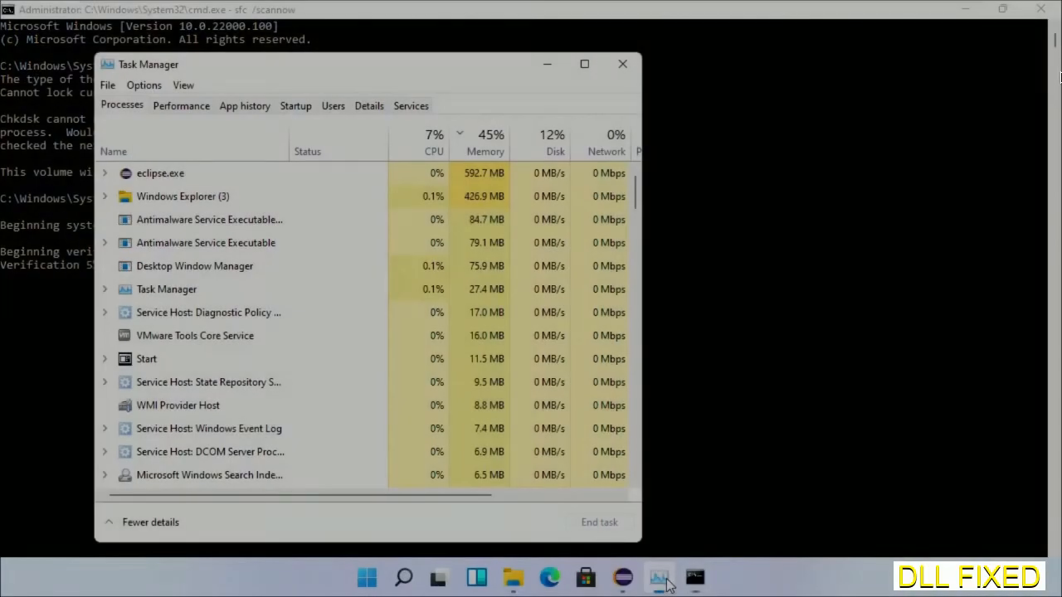
left_click(107, 84)
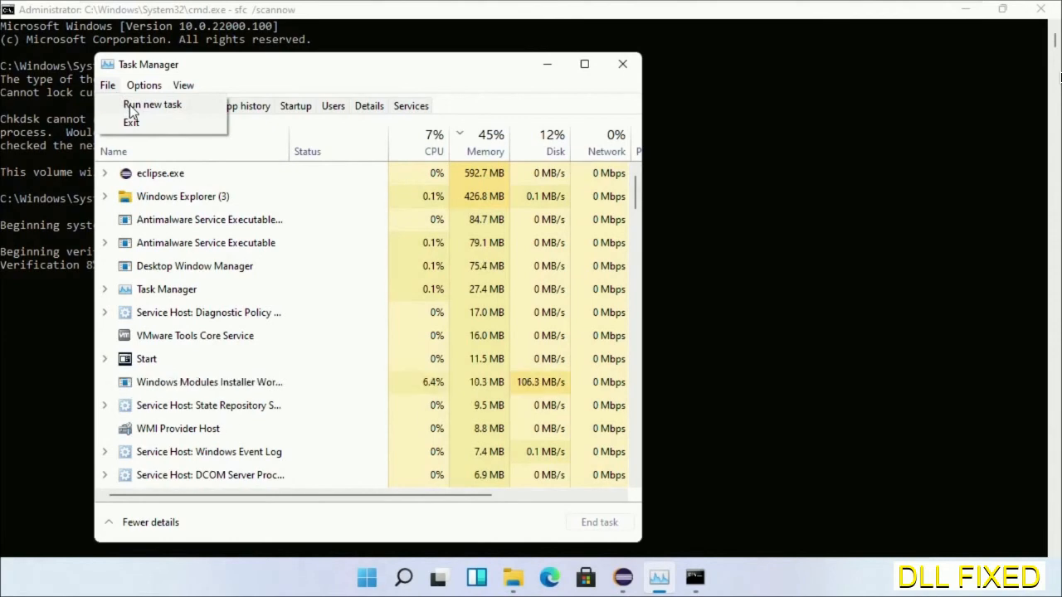
left_click(152, 105)
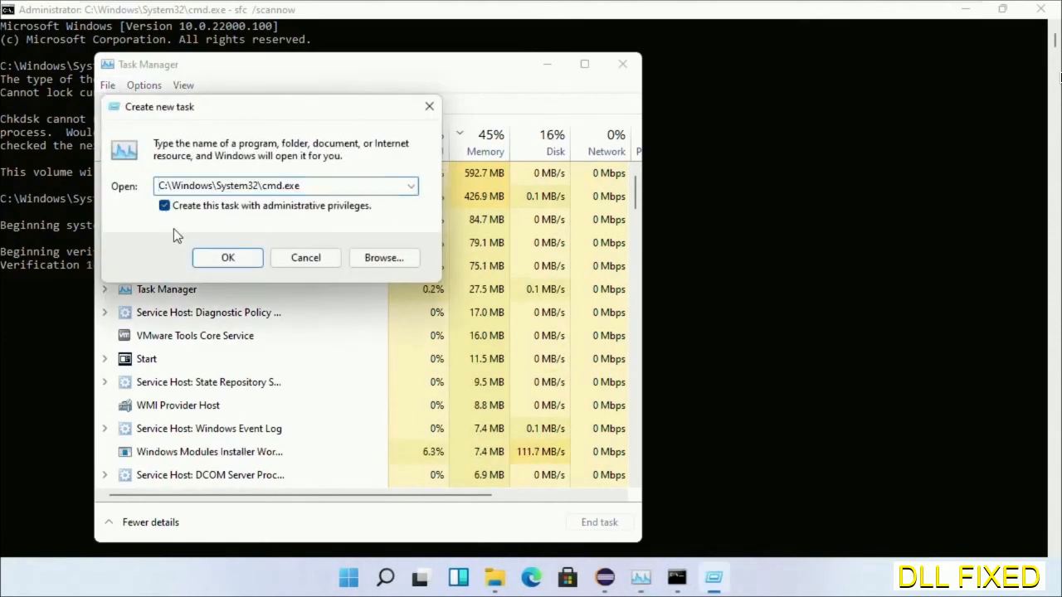
left_click(227, 257)
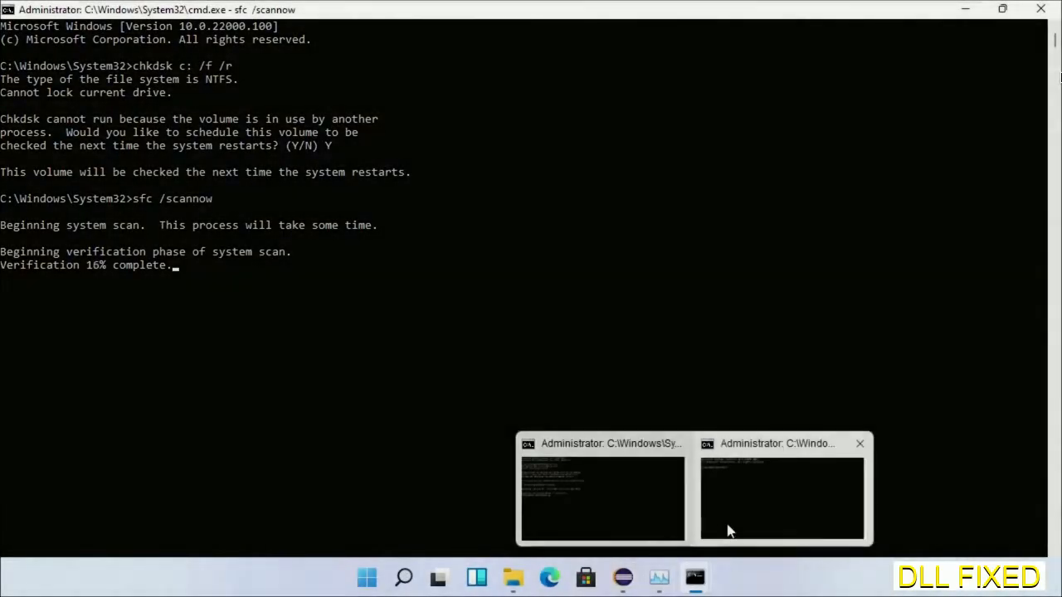
Type the regsvr32 command for the DLL in the second window, then open Start's power options
left_click(780, 497)
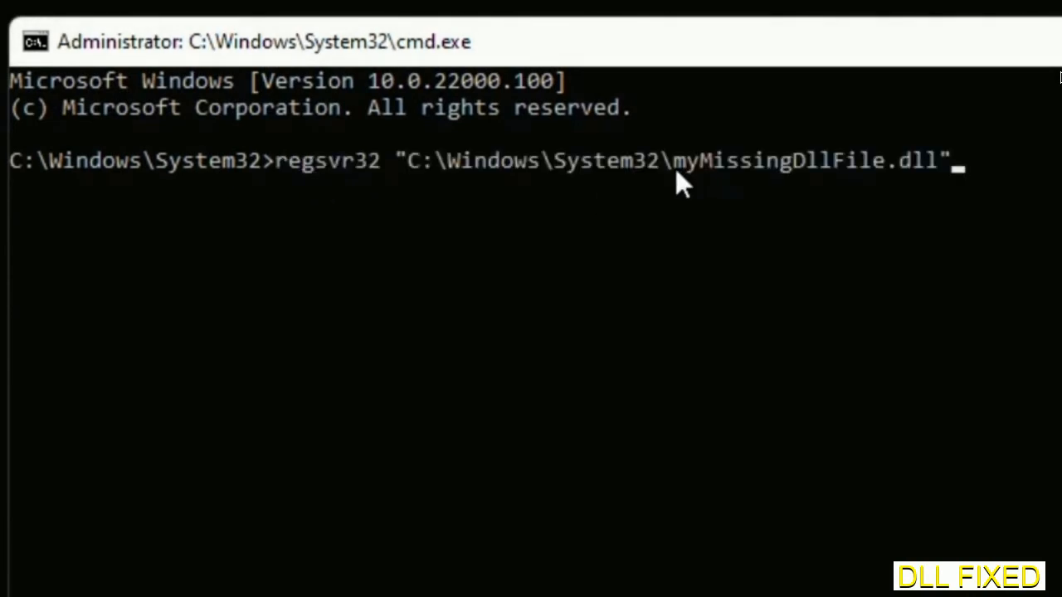
double_click(689, 160)
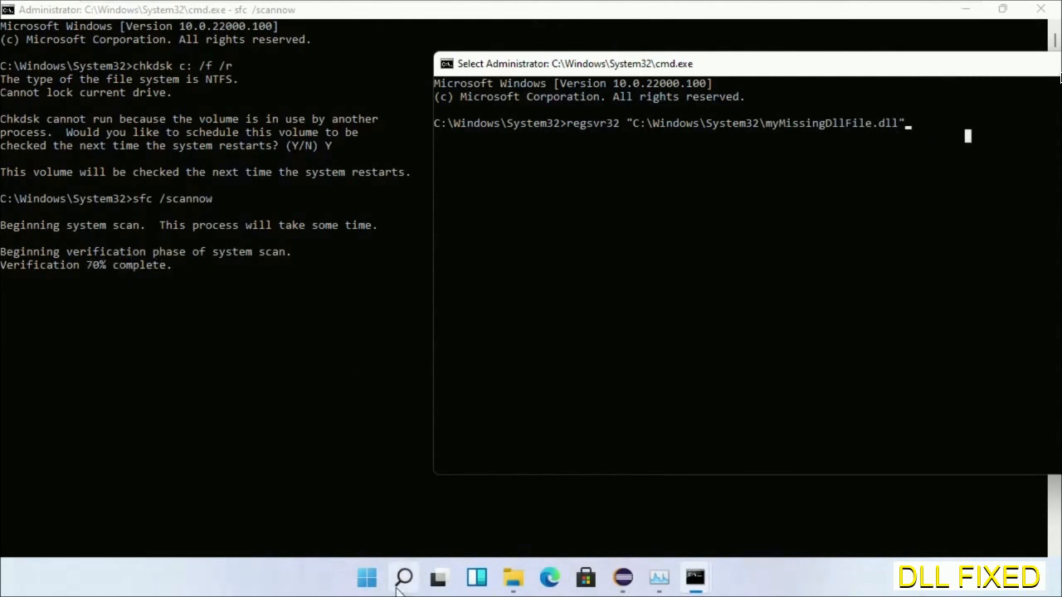
left_click(403, 577)
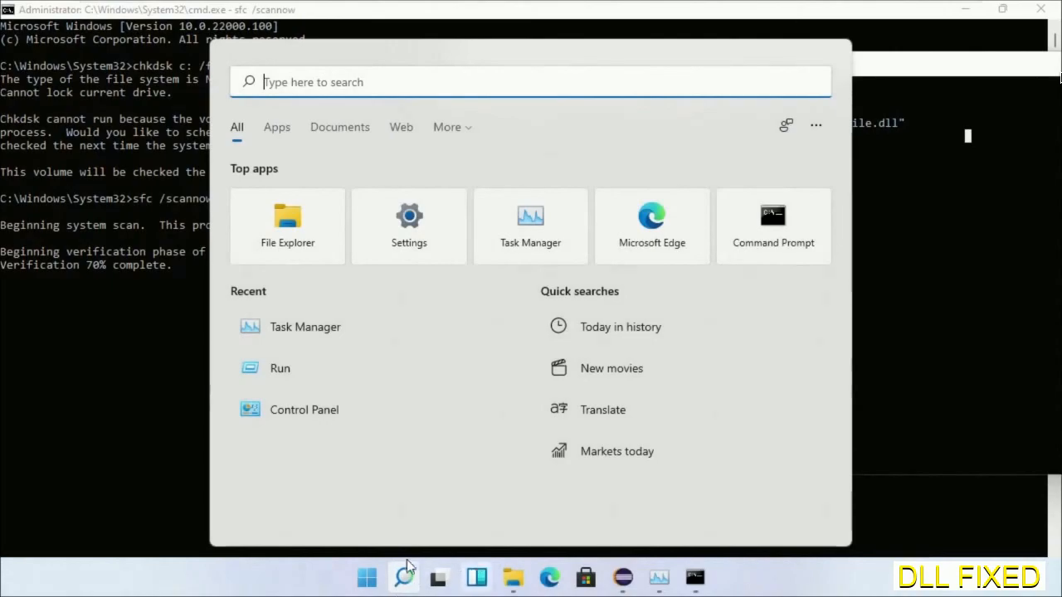
left_click(736, 522)
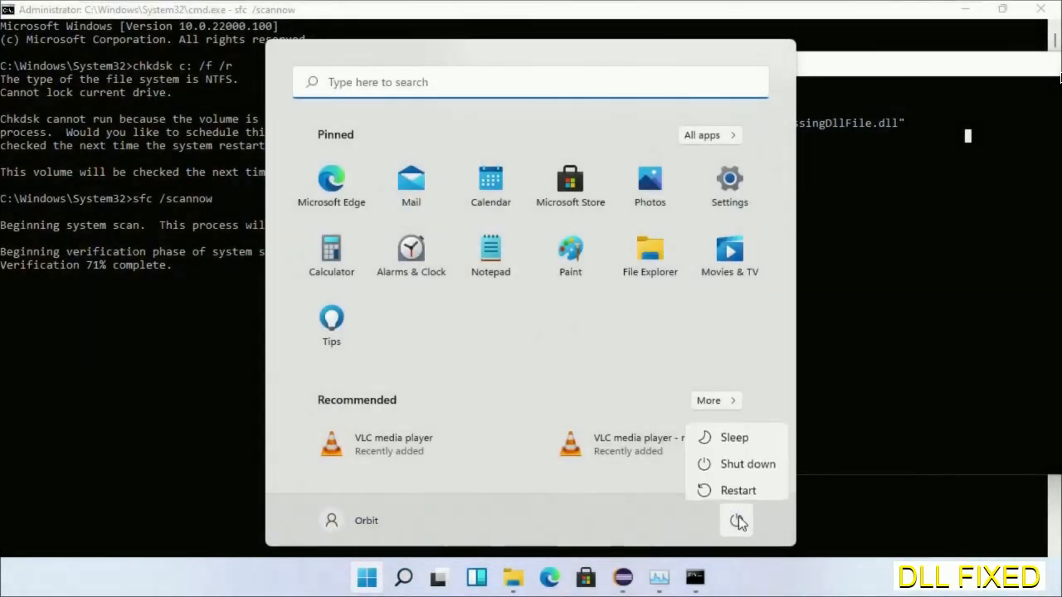